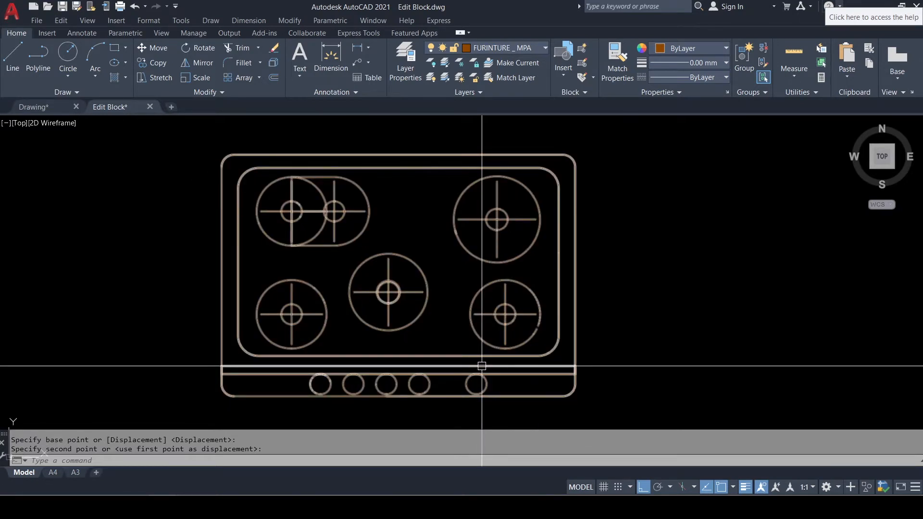
mouse_move(481, 365)
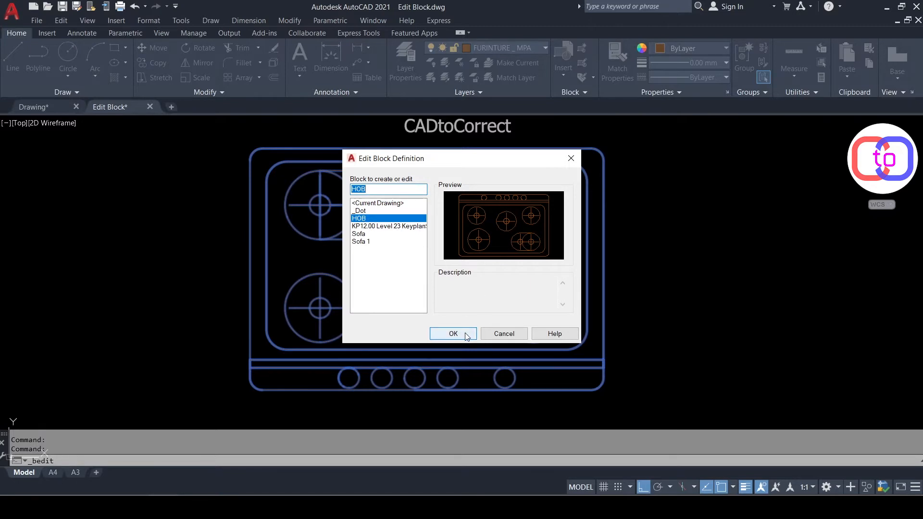
- Open the HOB block definition in the Block Editor via BEDIT
left_click(453, 333)
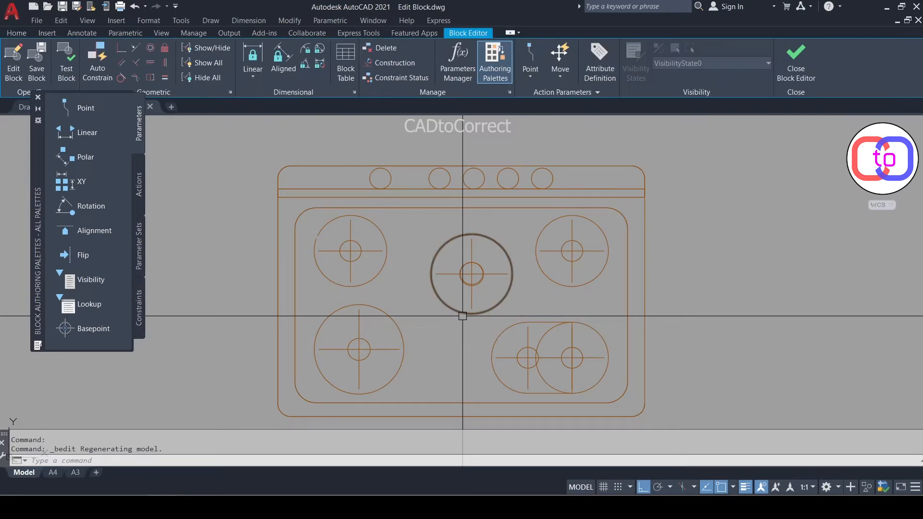
mouse_move(471, 272)
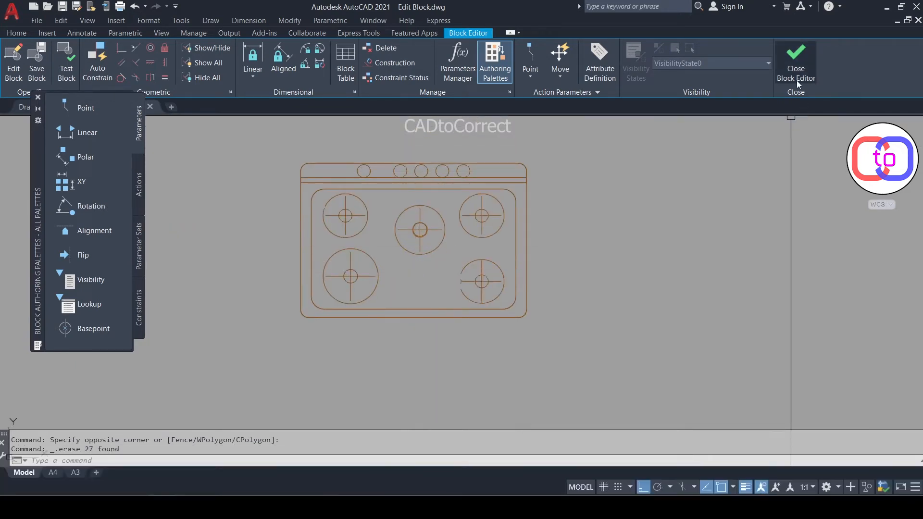
mouse_move(795, 63)
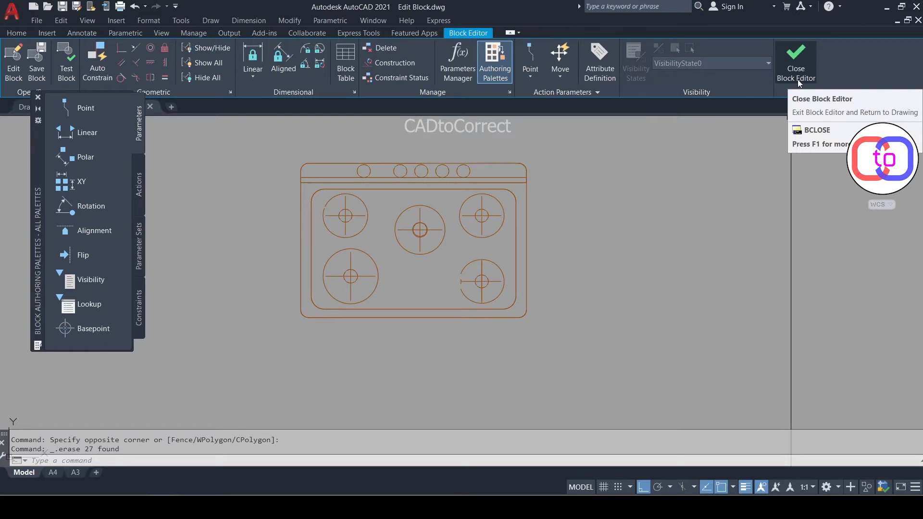
- Close the Block Editor and save the burner removal to HOB
left_click(796, 62)
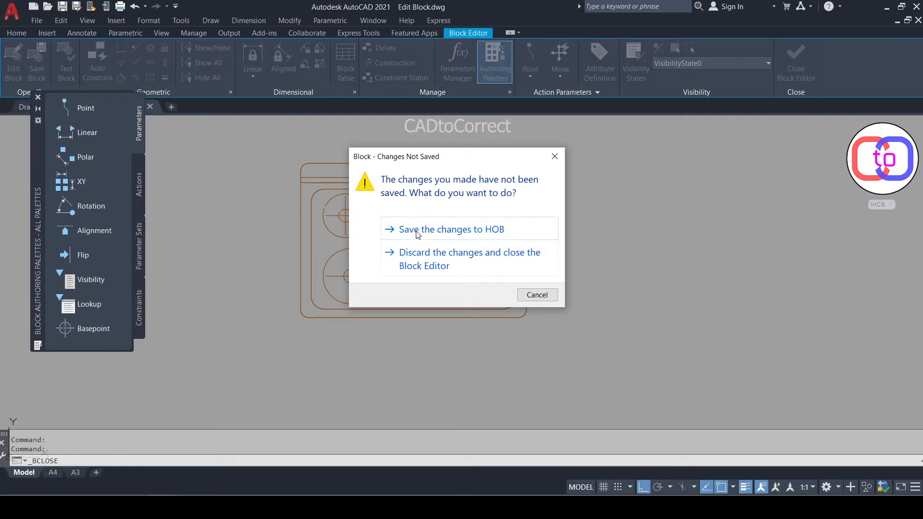
mouse_move(410, 277)
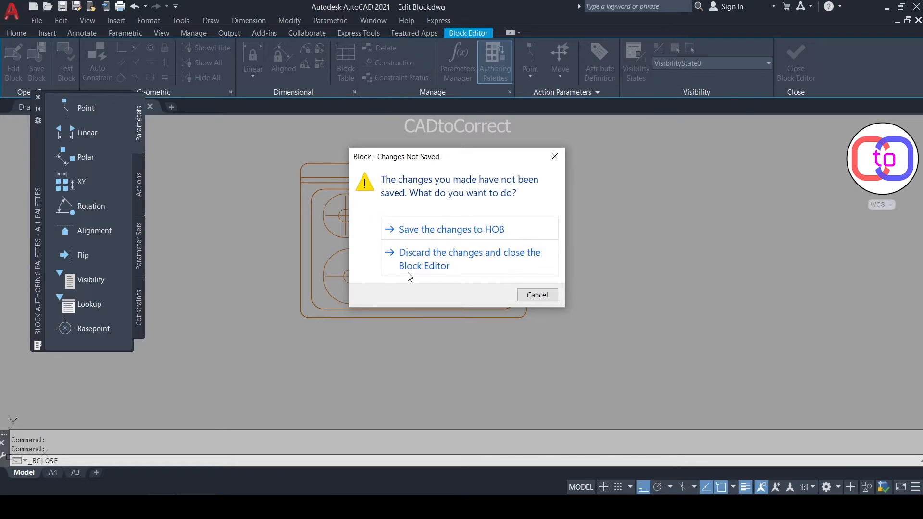
mouse_move(462, 235)
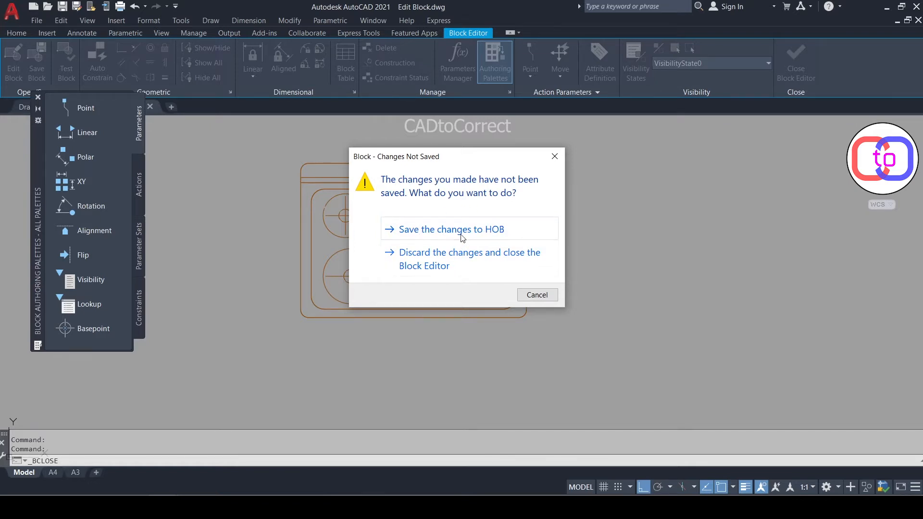
left_click(460, 229)
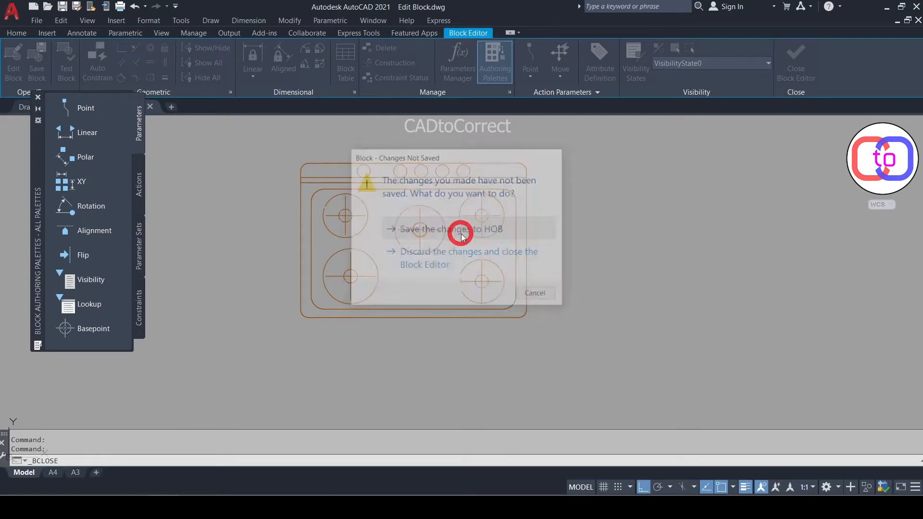
left_click(450, 229)
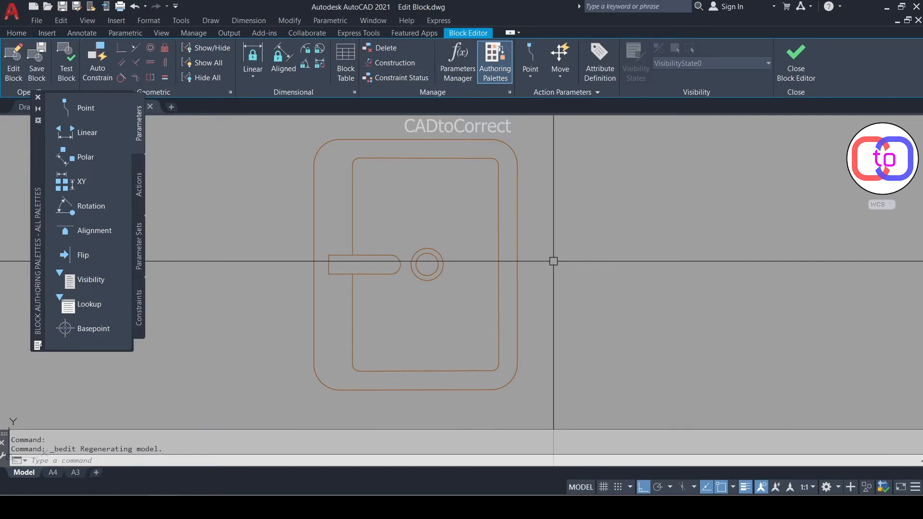
left_click(796, 62)
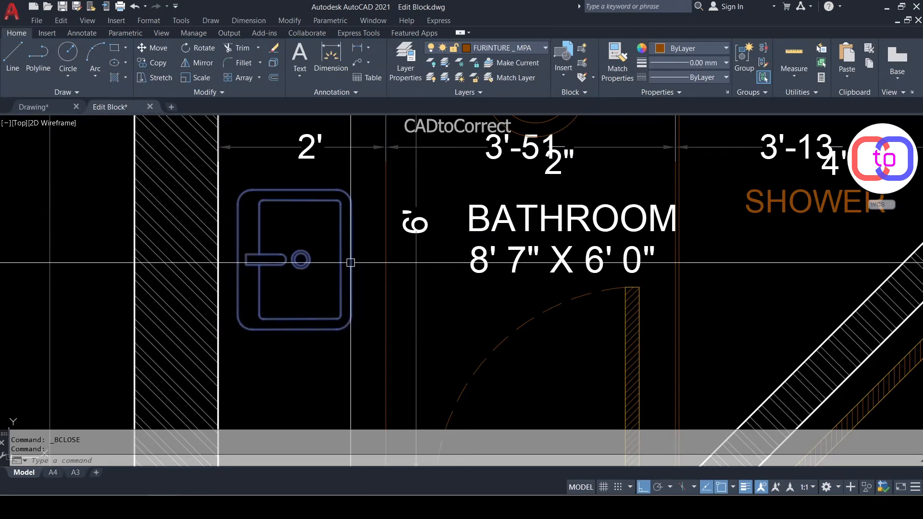
- Begin Edit Block In-place on the bathroom basin, confirming BASIN in Reference Edit
right_click(351, 266)
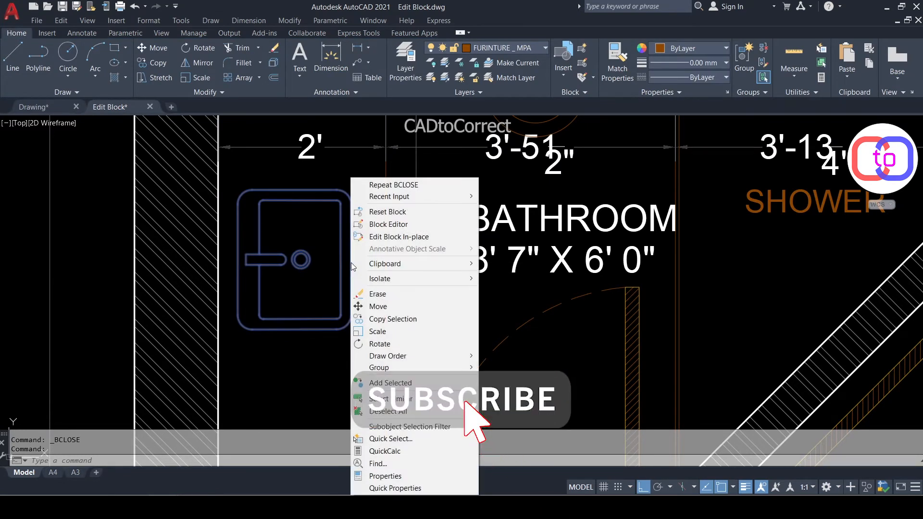
mouse_move(389, 224)
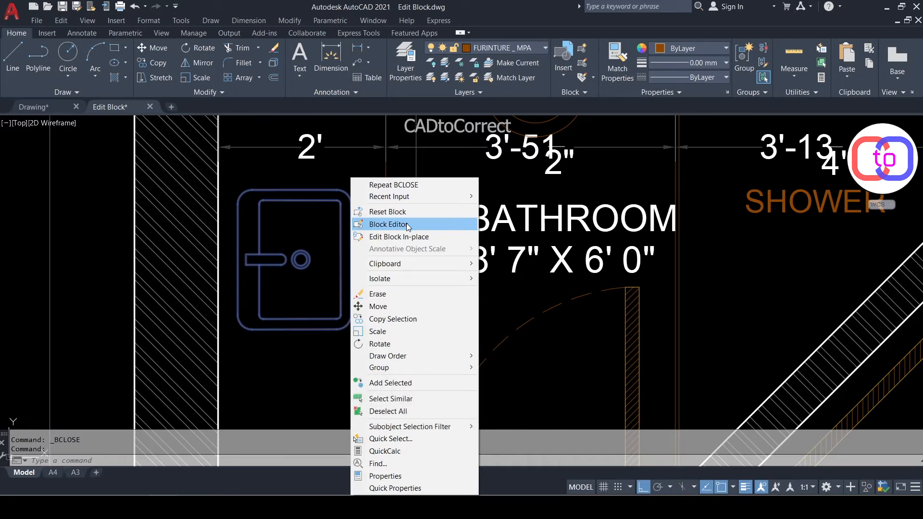
mouse_move(398, 237)
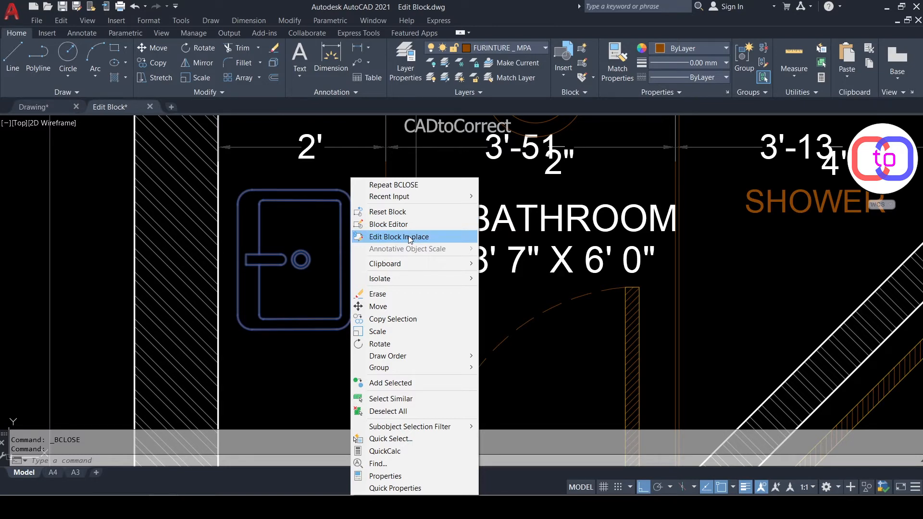
left_click(398, 237)
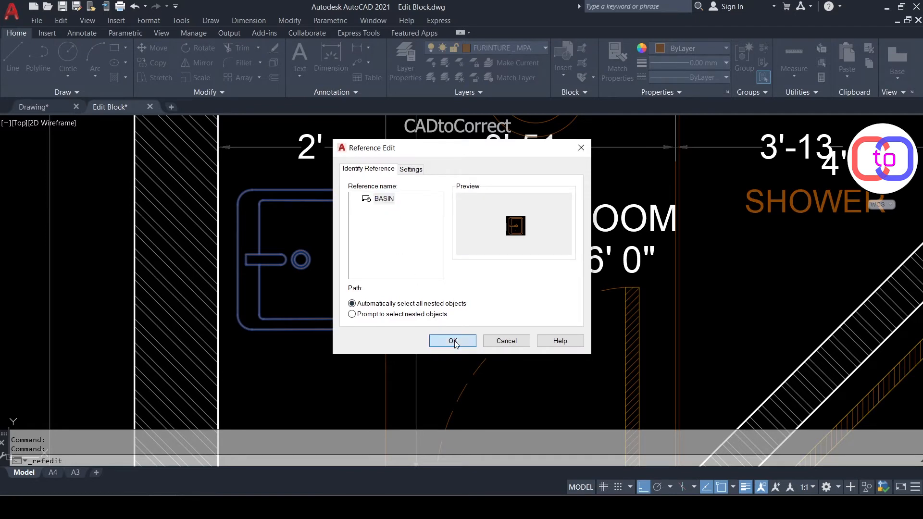
left_click(452, 340)
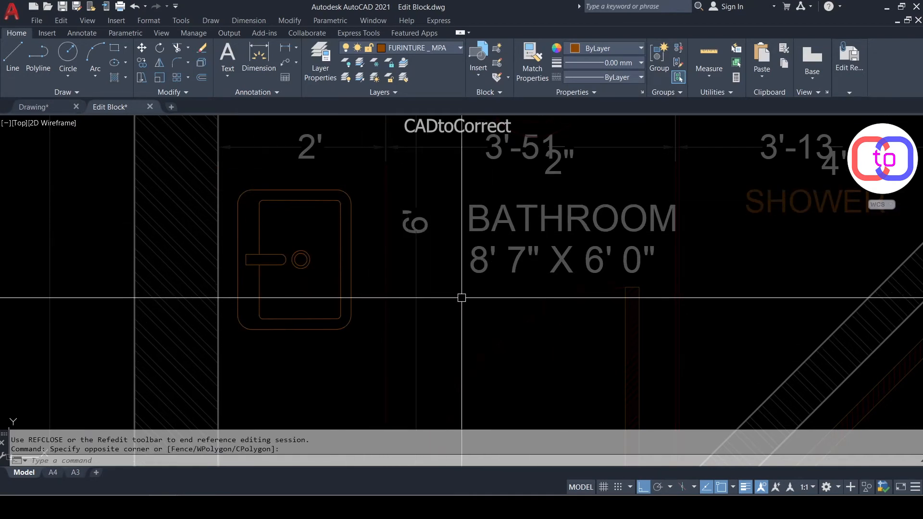
mouse_move(414, 408)
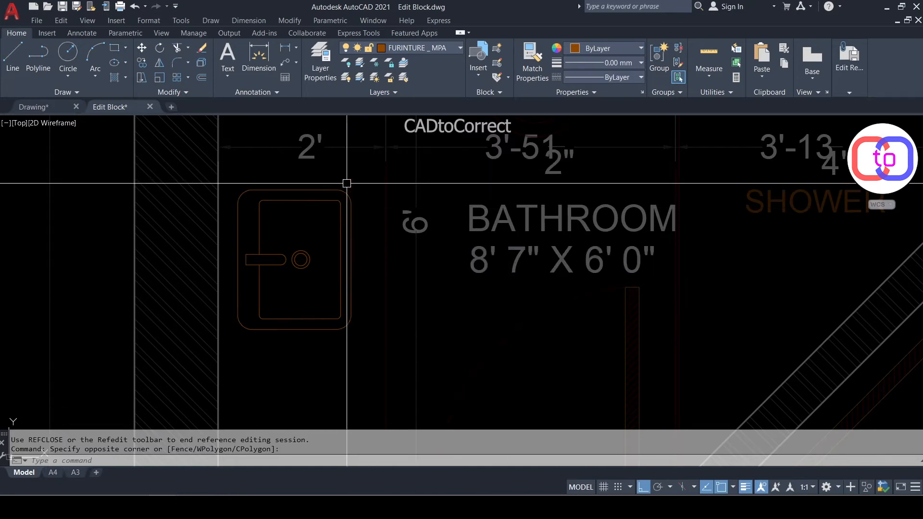
mouse_move(358, 172)
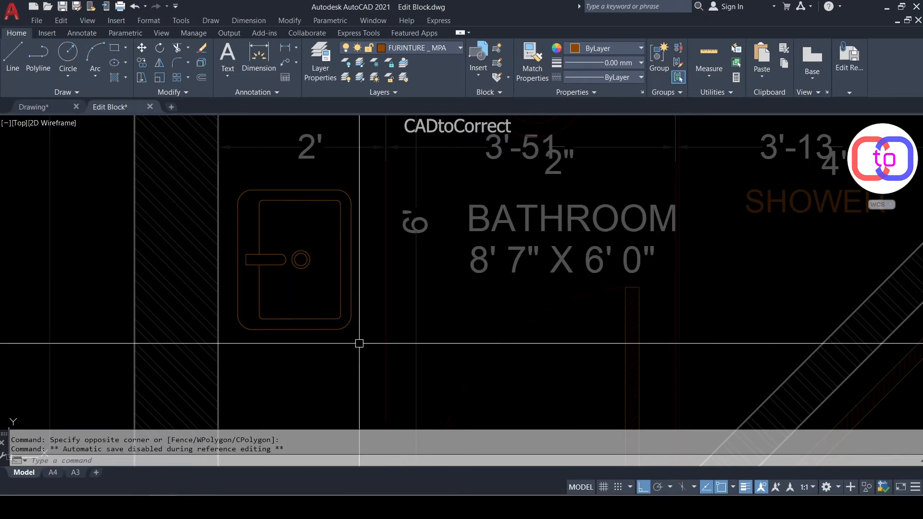
mouse_move(363, 330)
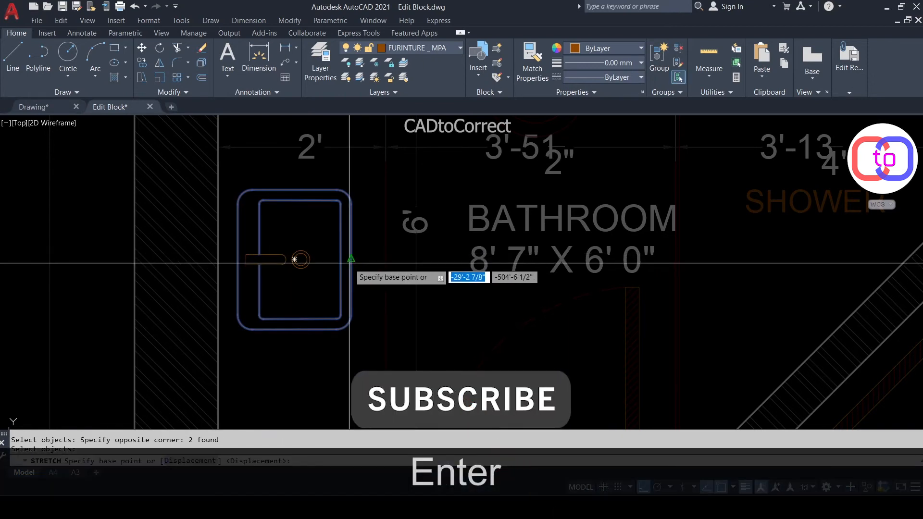
- Stretch the crossing-selected basin edges outward to enlarge the BASIN
key("enter")
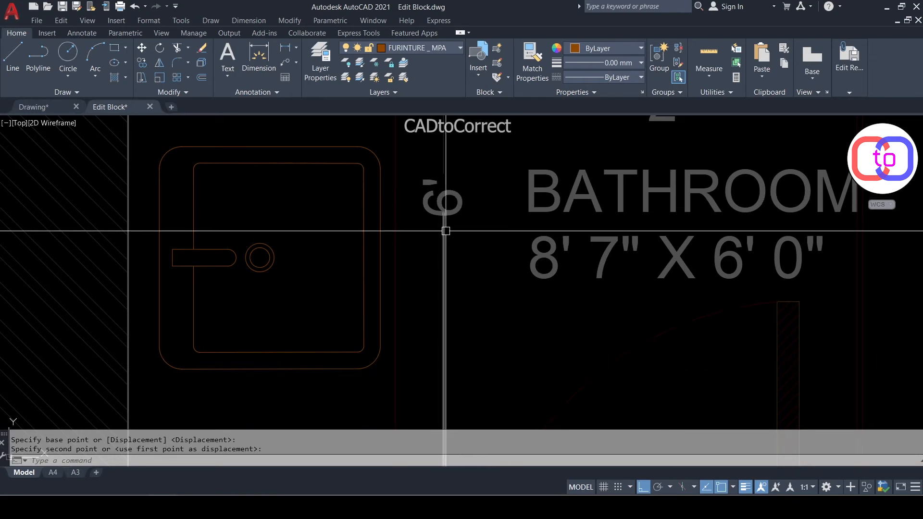
mouse_move(445, 230)
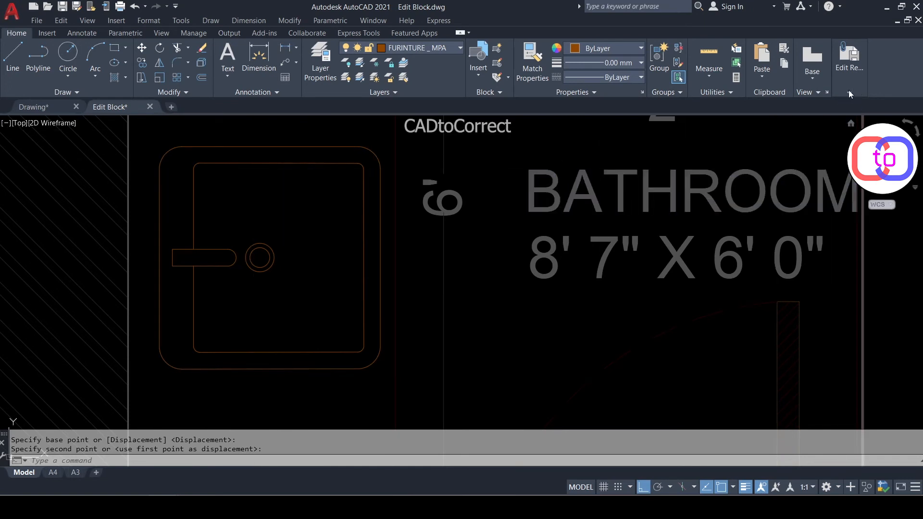
- Save the enlarged basin into the BASIN block and end reference editing
left_click(848, 58)
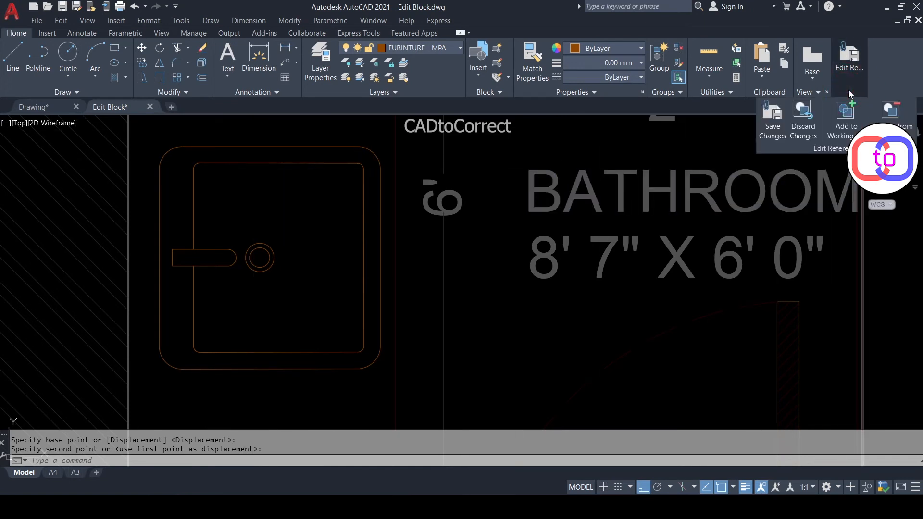
mouse_move(773, 115)
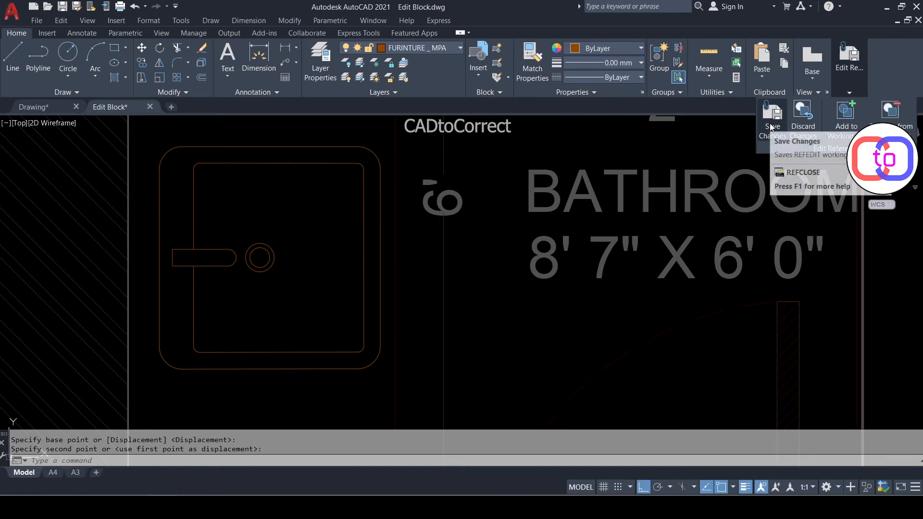
left_click(773, 115)
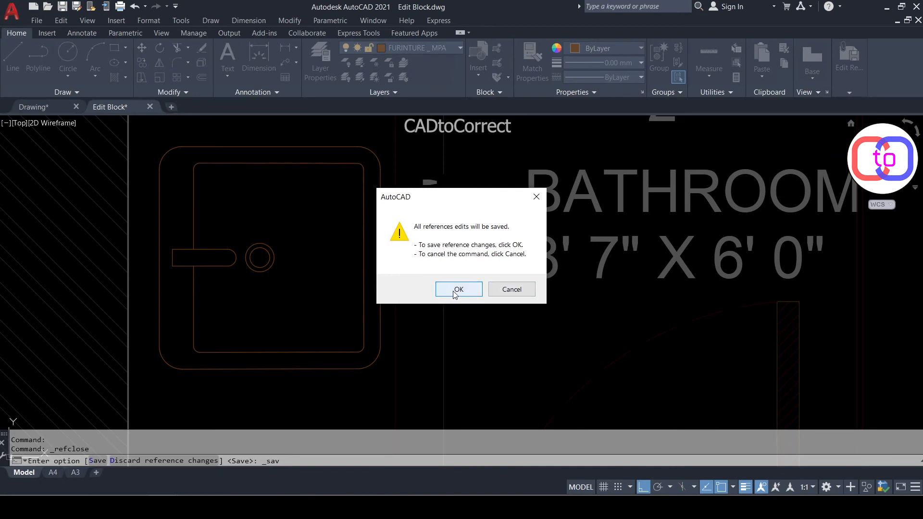
left_click(458, 289)
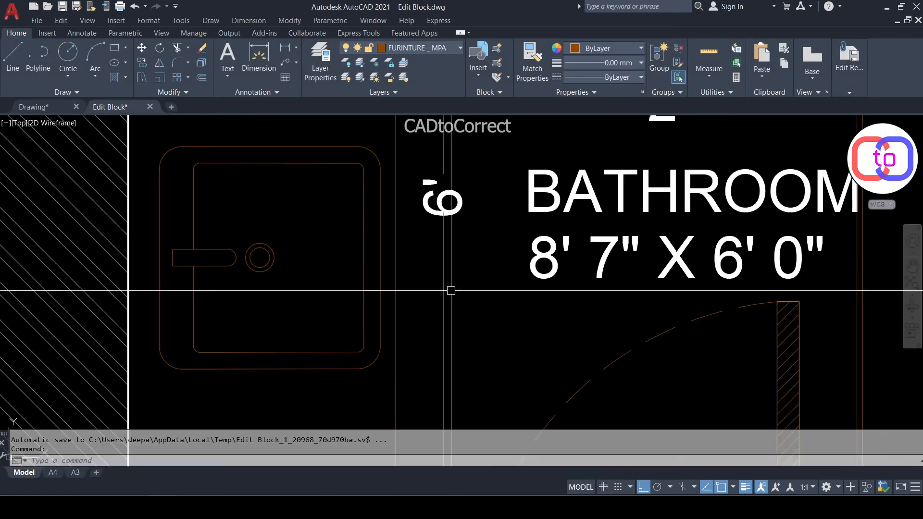